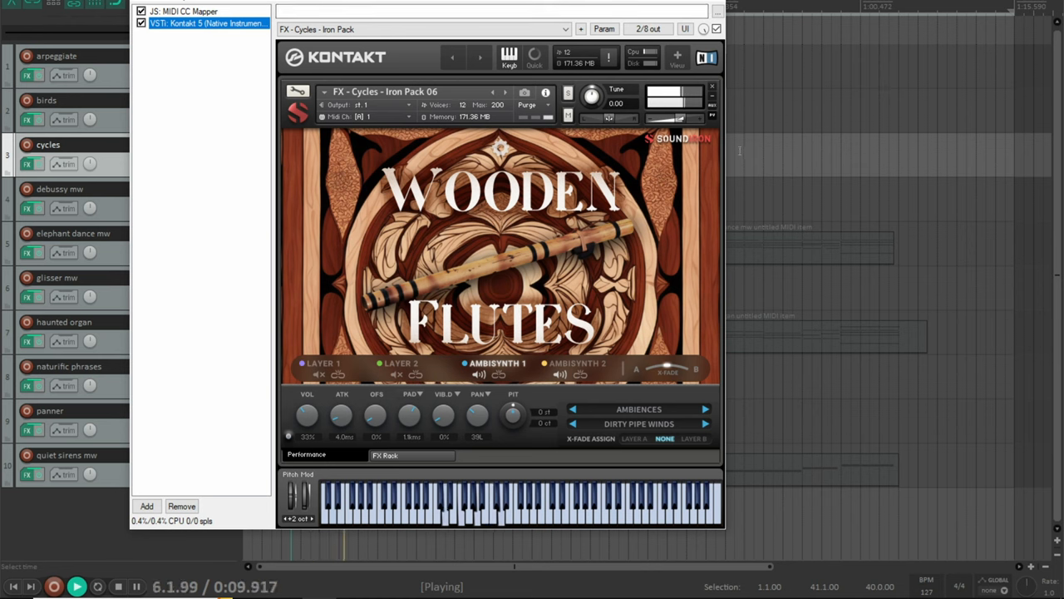
# Close the Cycles Wooden Flutes Kontakt window so playback stops.
pyautogui.click(577, 363)
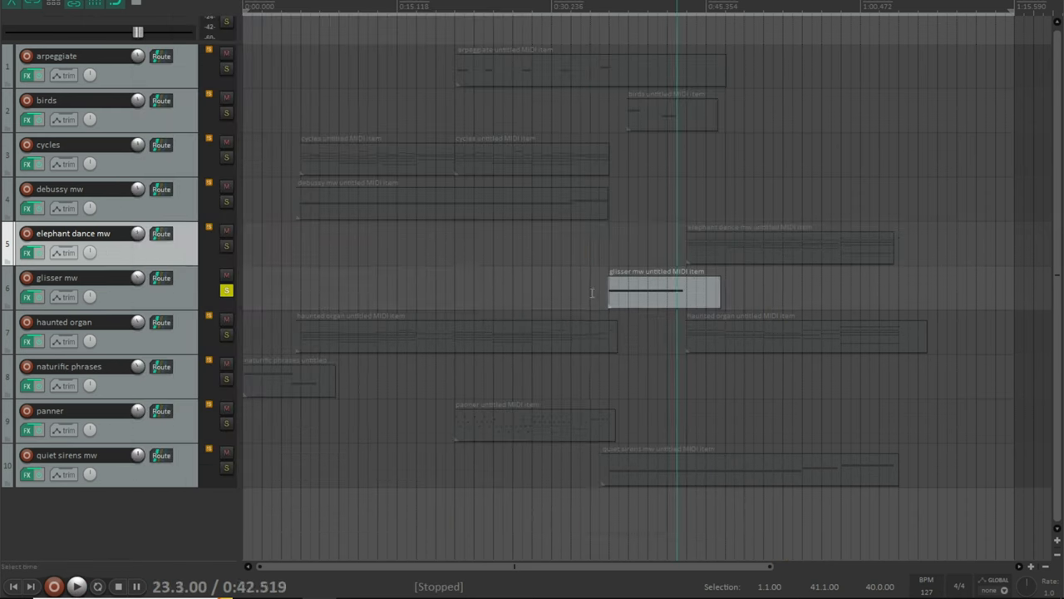
# Select the haunted organ track, returning the cursor to the project start.
pyautogui.click(30, 296)
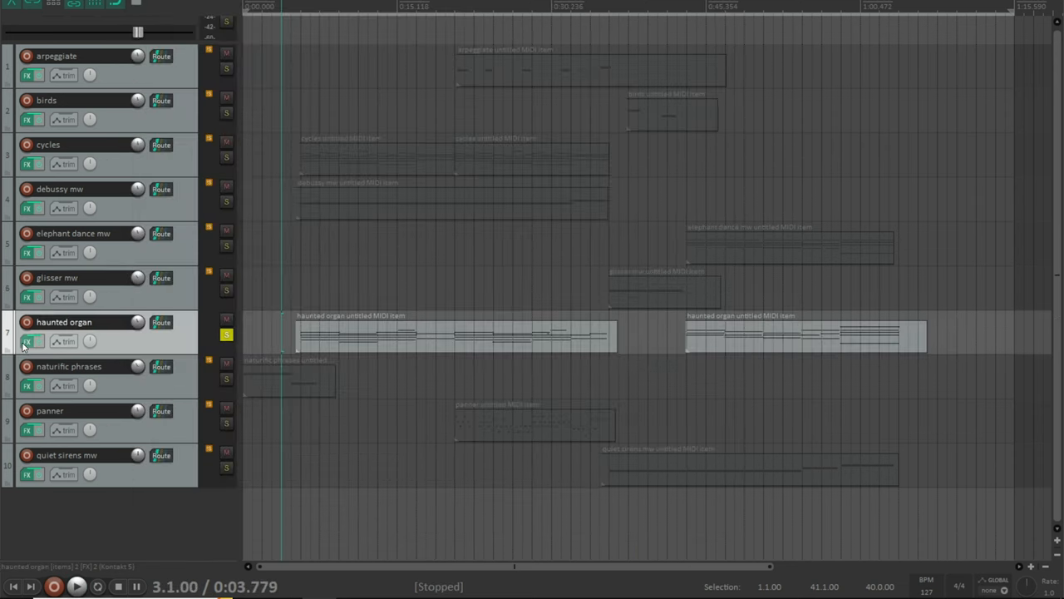
# Audition the naturific phrases track and bring up its Kontakt Wooden Flutes Naturific preset window.
pyautogui.click(30, 341)
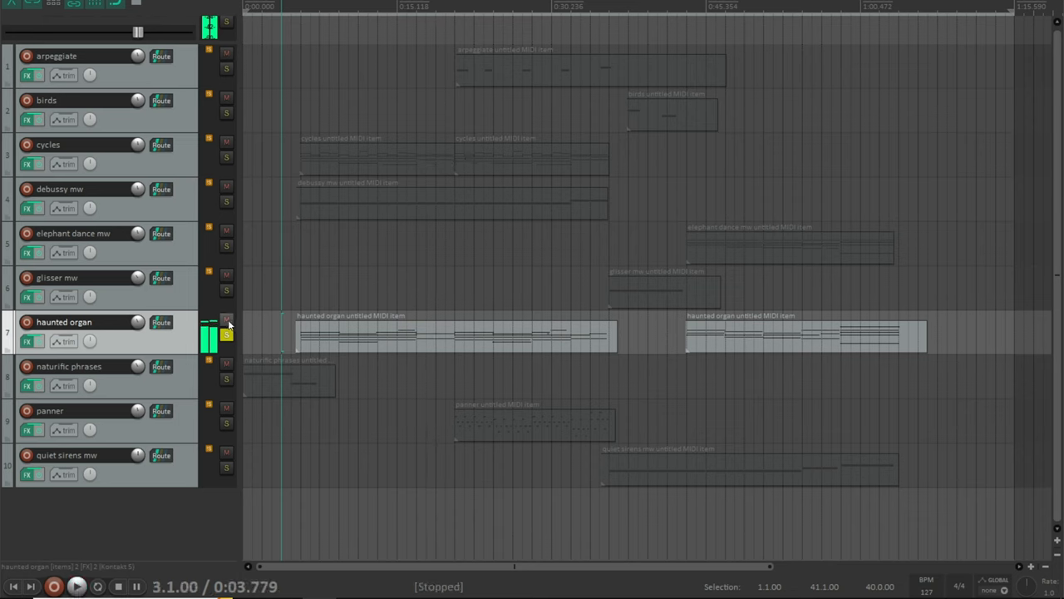
pyautogui.click(227, 379)
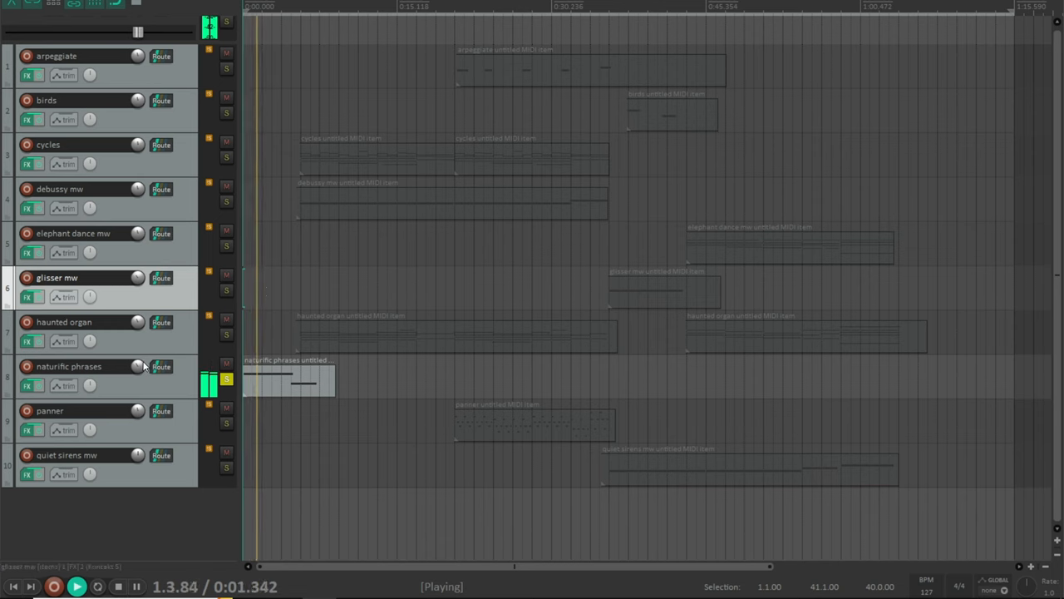
pyautogui.click(30, 386)
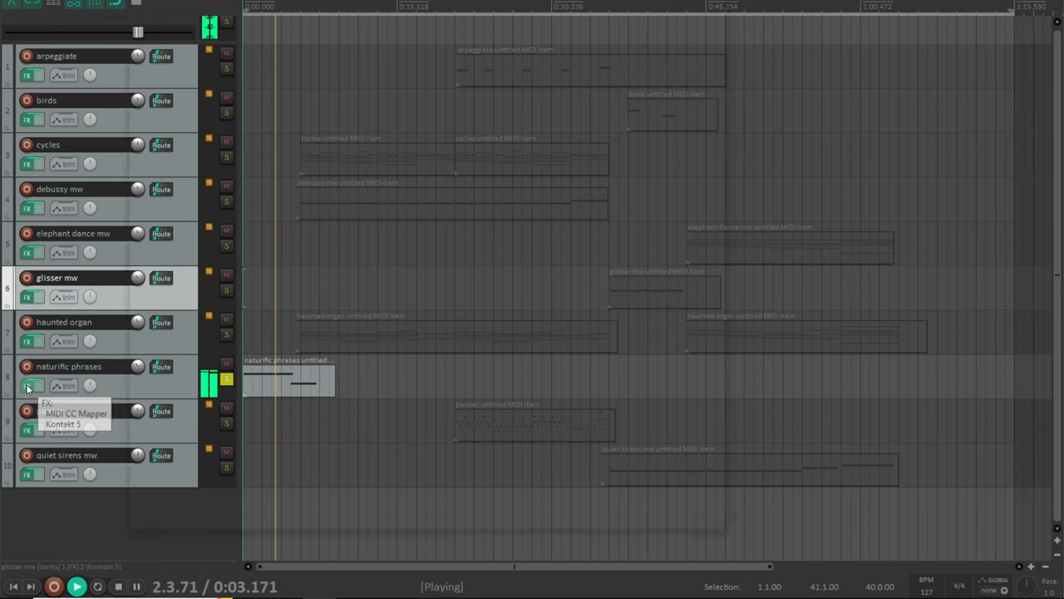
pyautogui.click(63, 424)
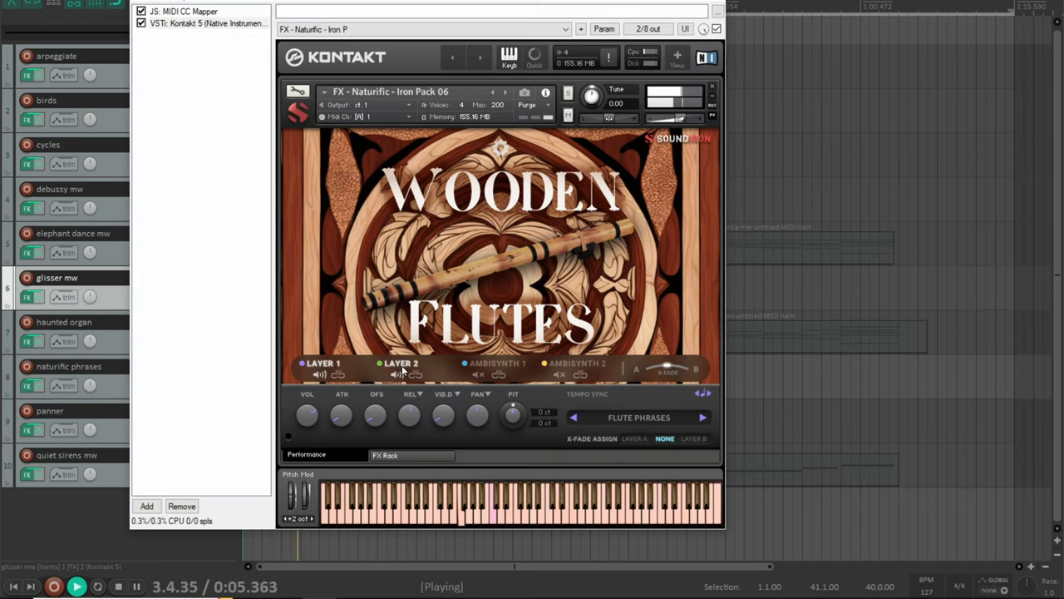